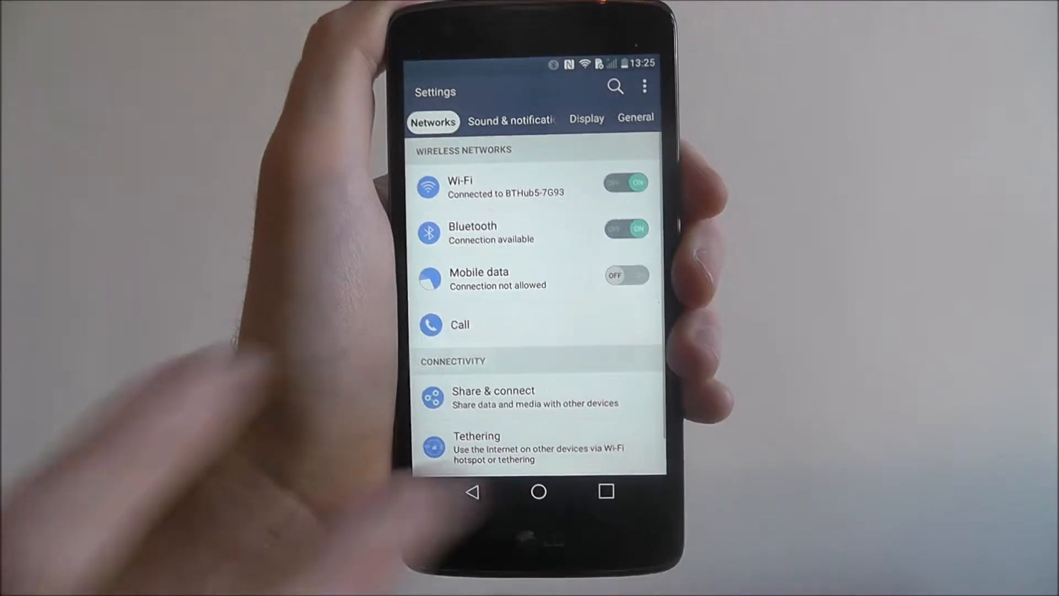
Open the LG Keyboard settings under General > Language & keyboard.
left_click(635, 118)
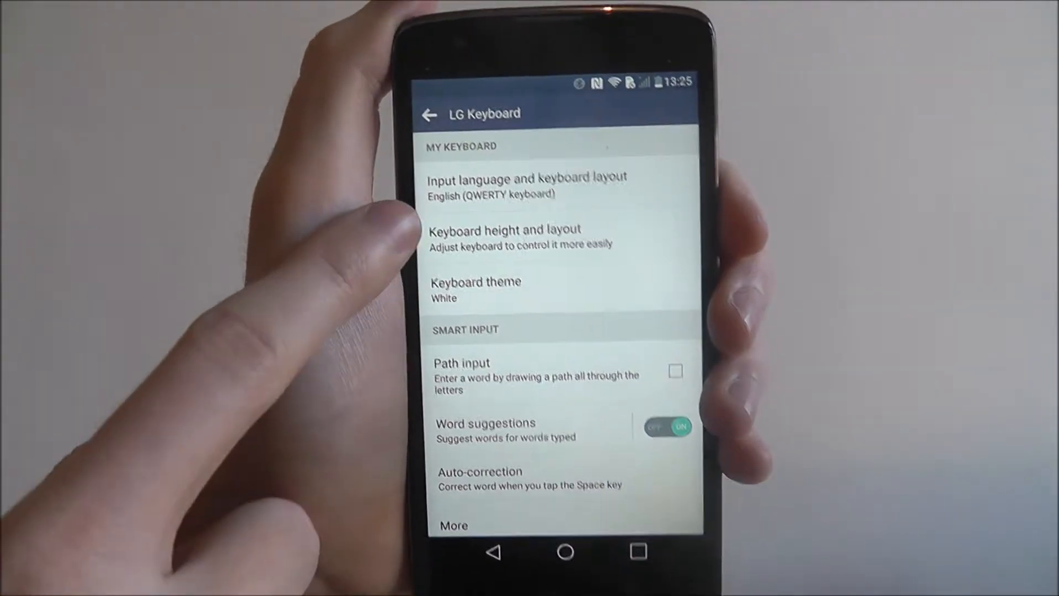
Open the input language and keyboard layout list and scroll to English (QWERTZ).
left_click(526, 186)
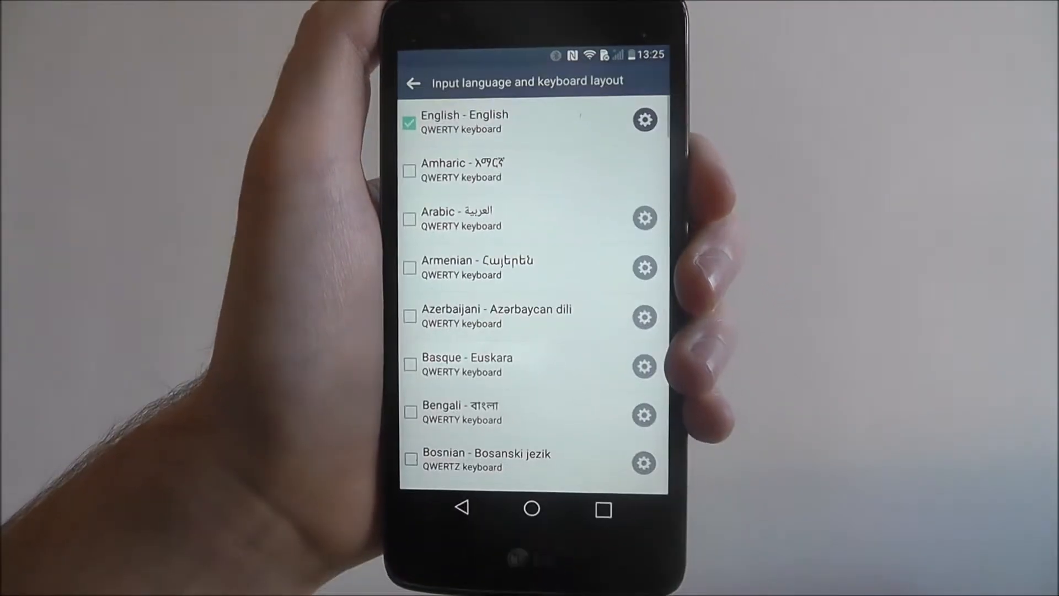
scroll("down", 3)
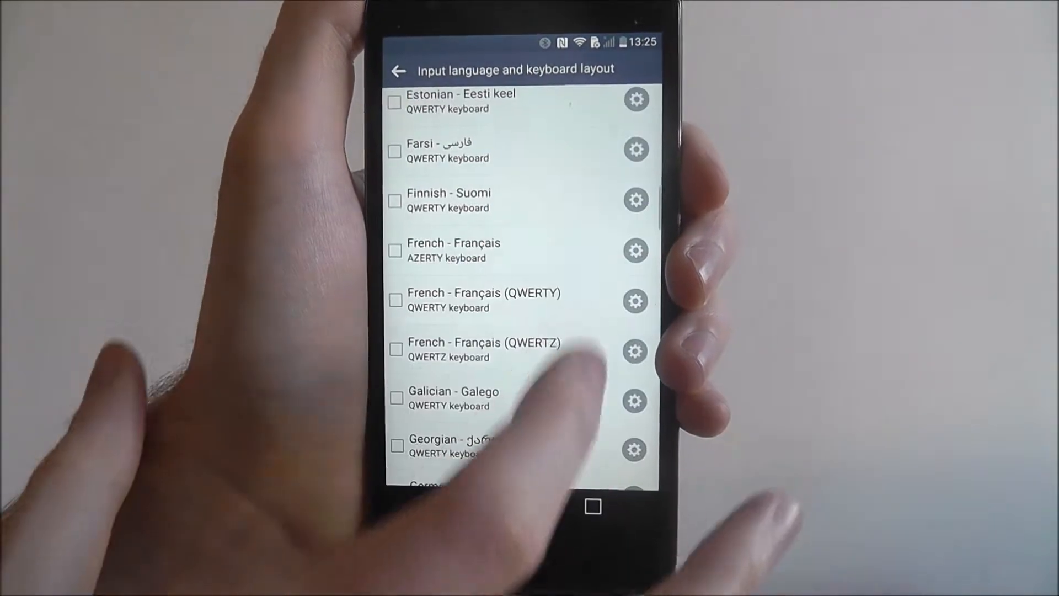
scroll("down", 3)
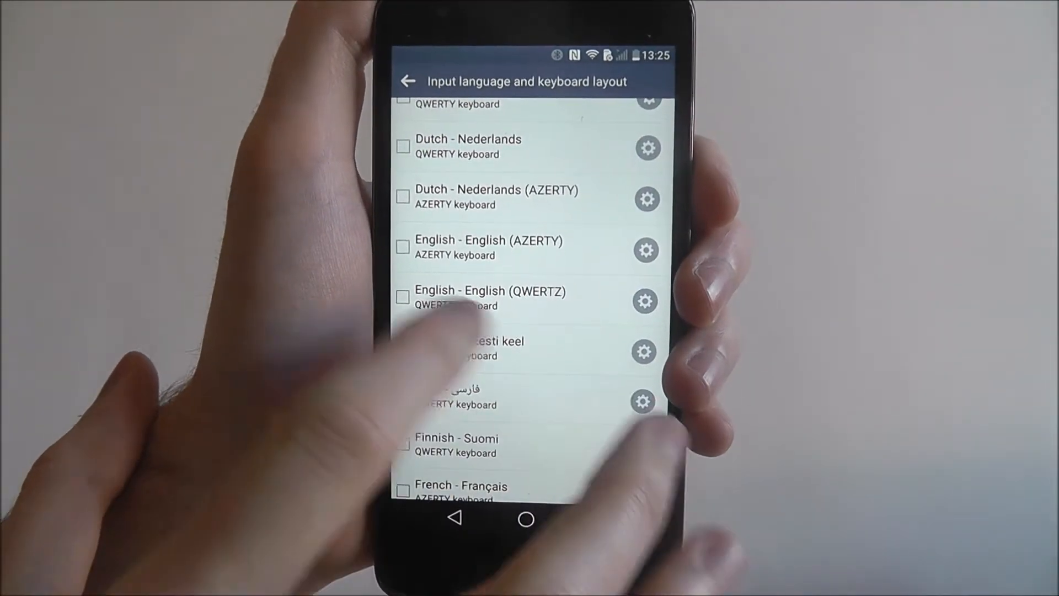
Enable English (QWERTZ) as an LG Keyboard input language.
left_click(403, 297)
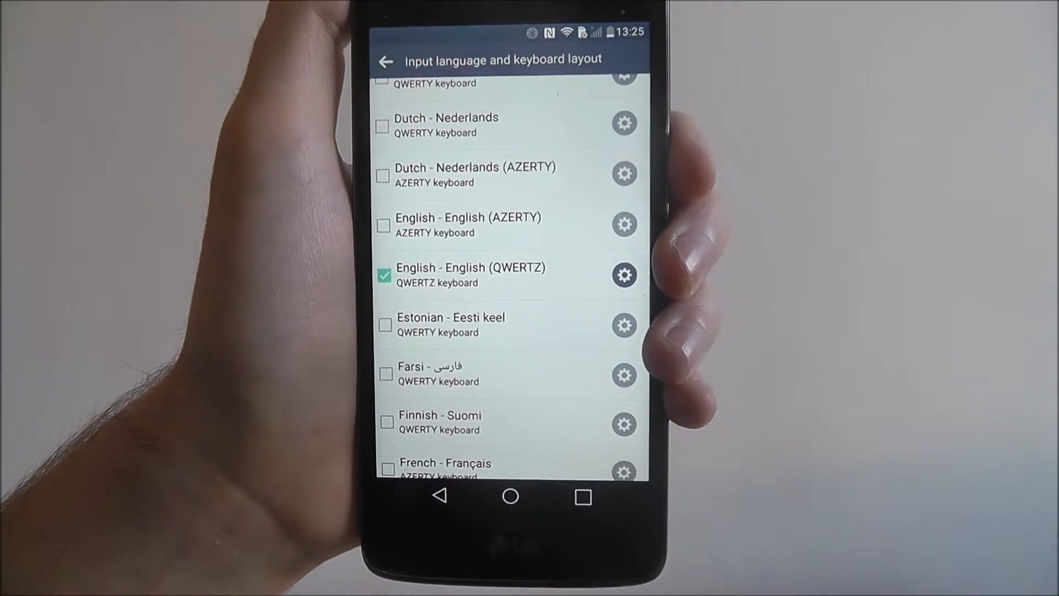
scroll("up", 3)
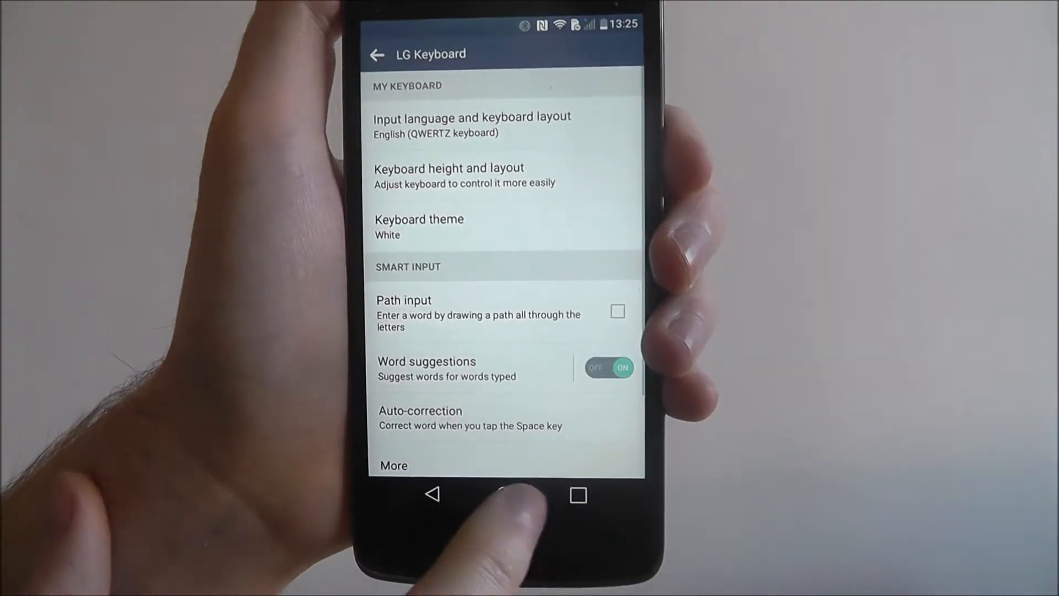
Compose a new message to see the QWERTZ keyboard, then reopen the input language list.
left_click(502, 495)
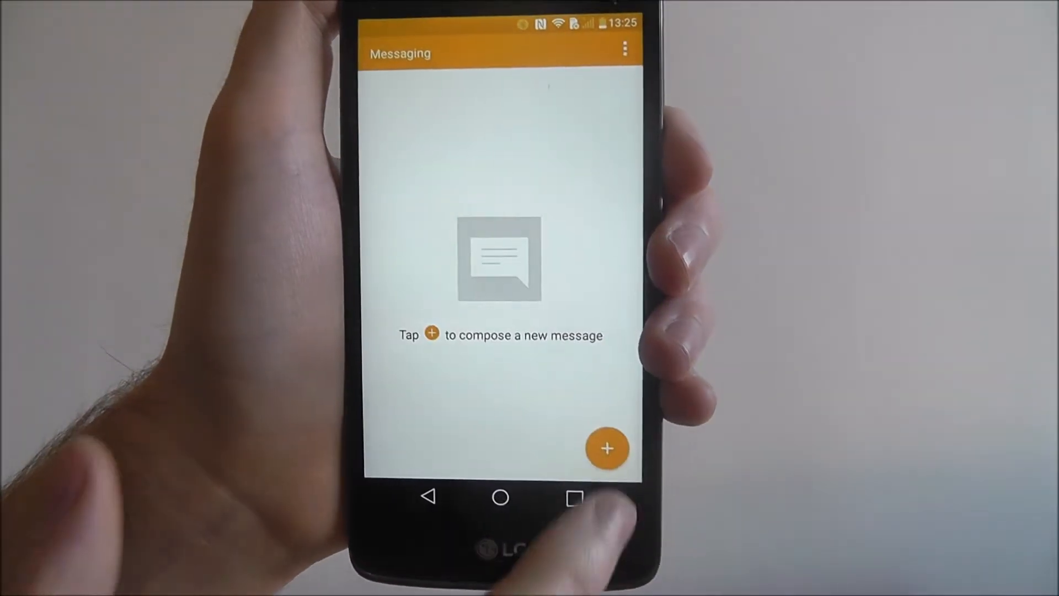
left_click(607, 447)
type("g")
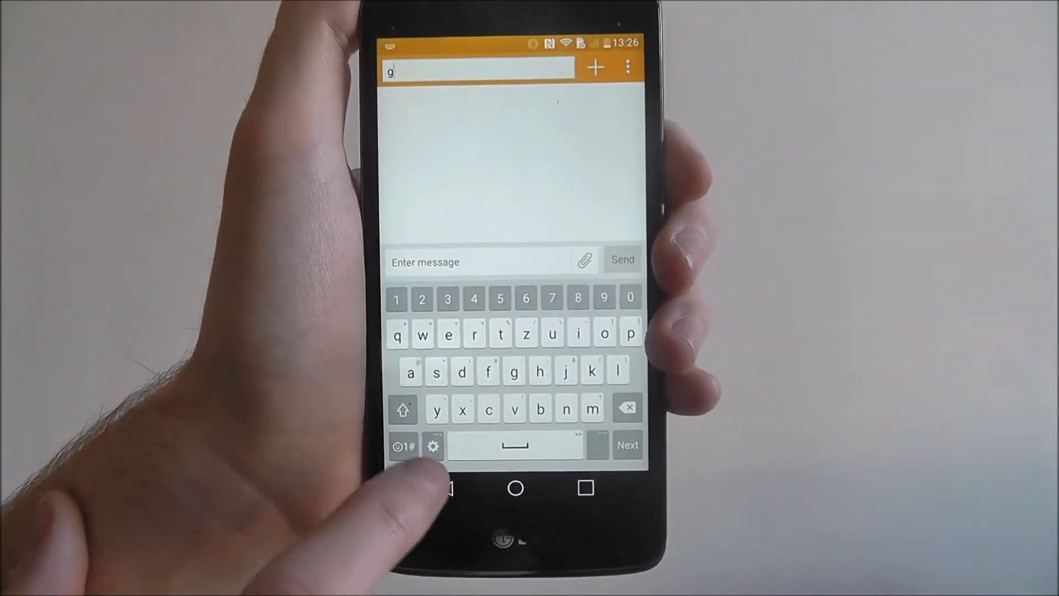
left_click(433, 445)
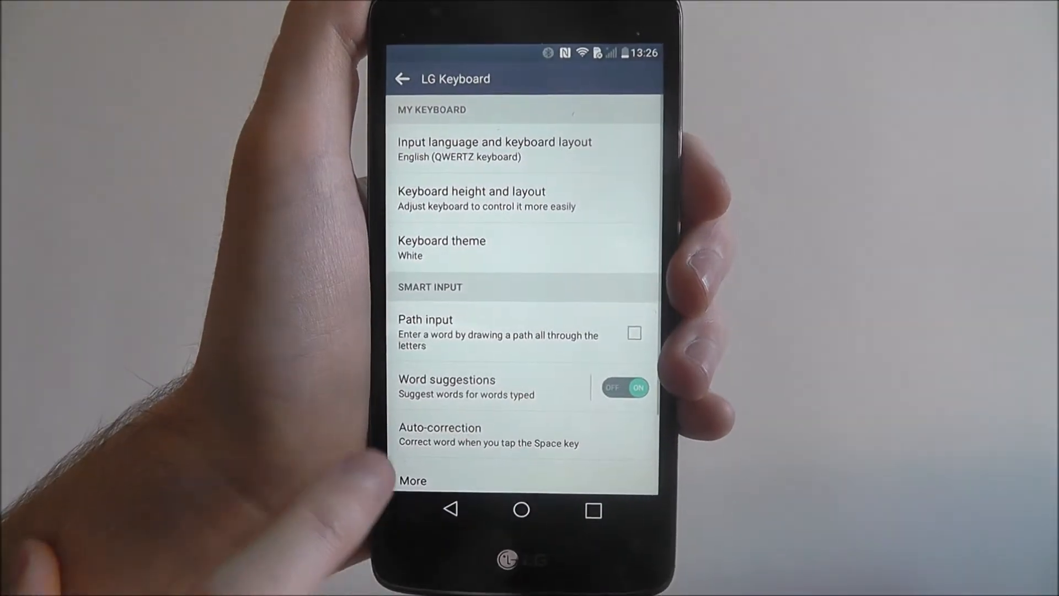
left_click(493, 148)
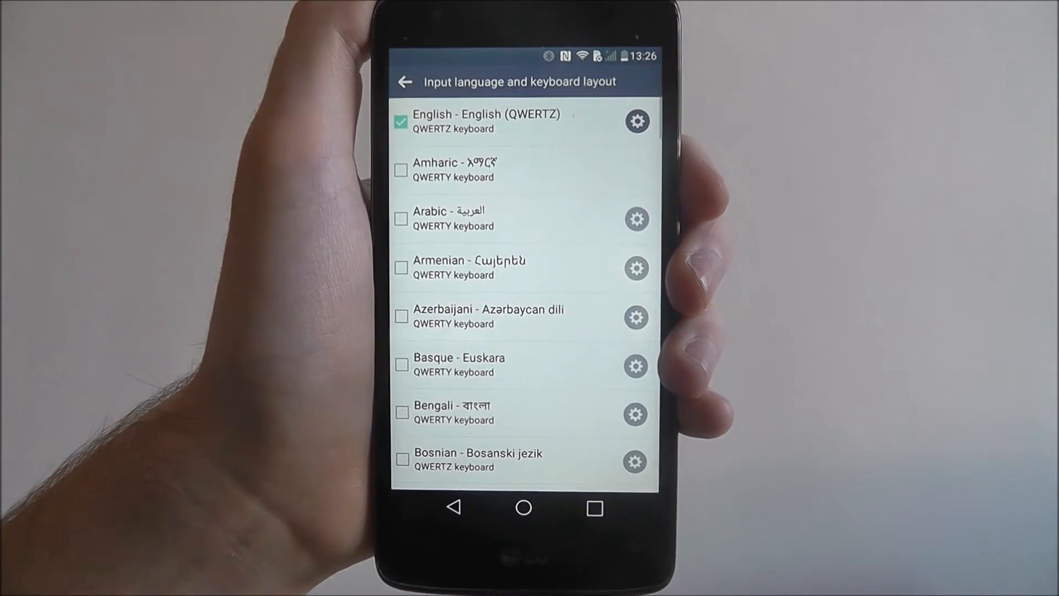